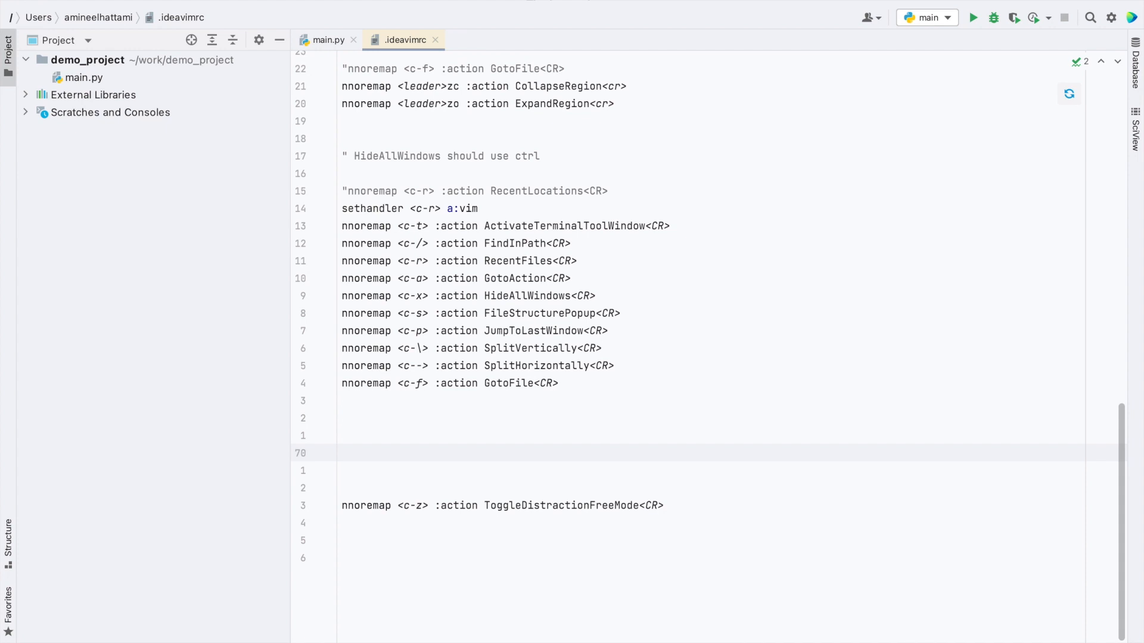
pyautogui.moveTo(334, 520)
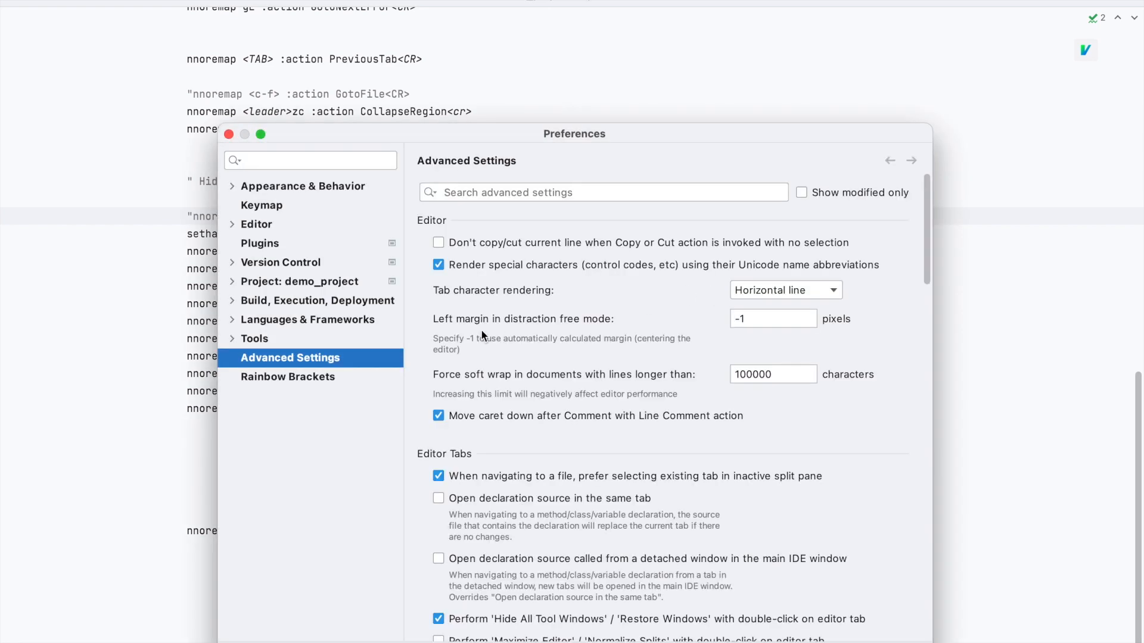
pyautogui.moveTo(600, 297)
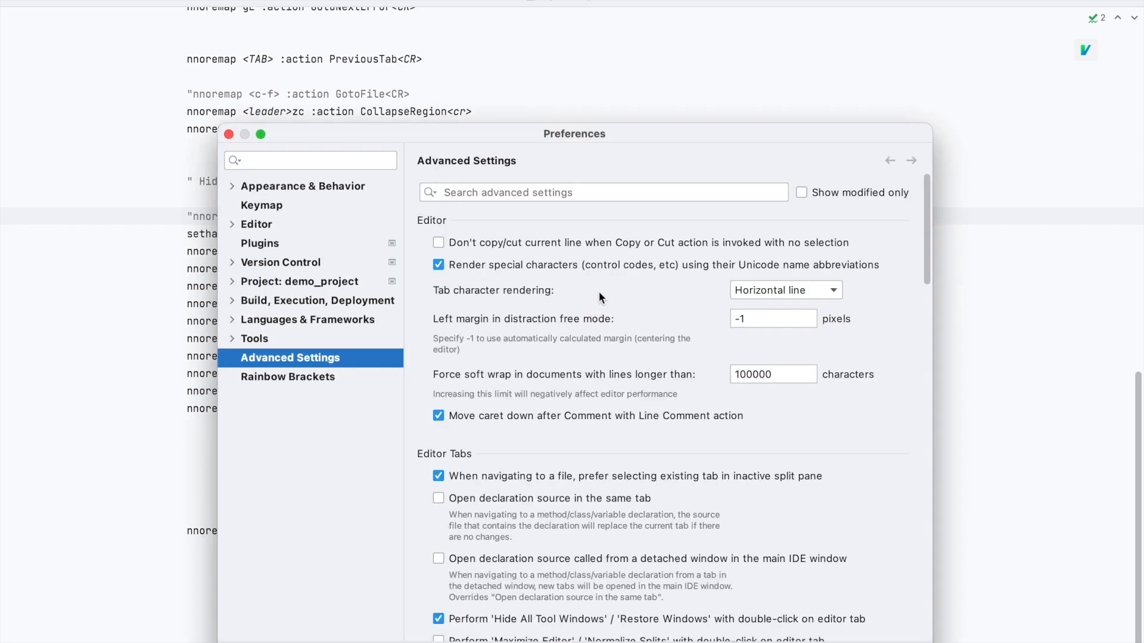
pyautogui.moveTo(562, 334)
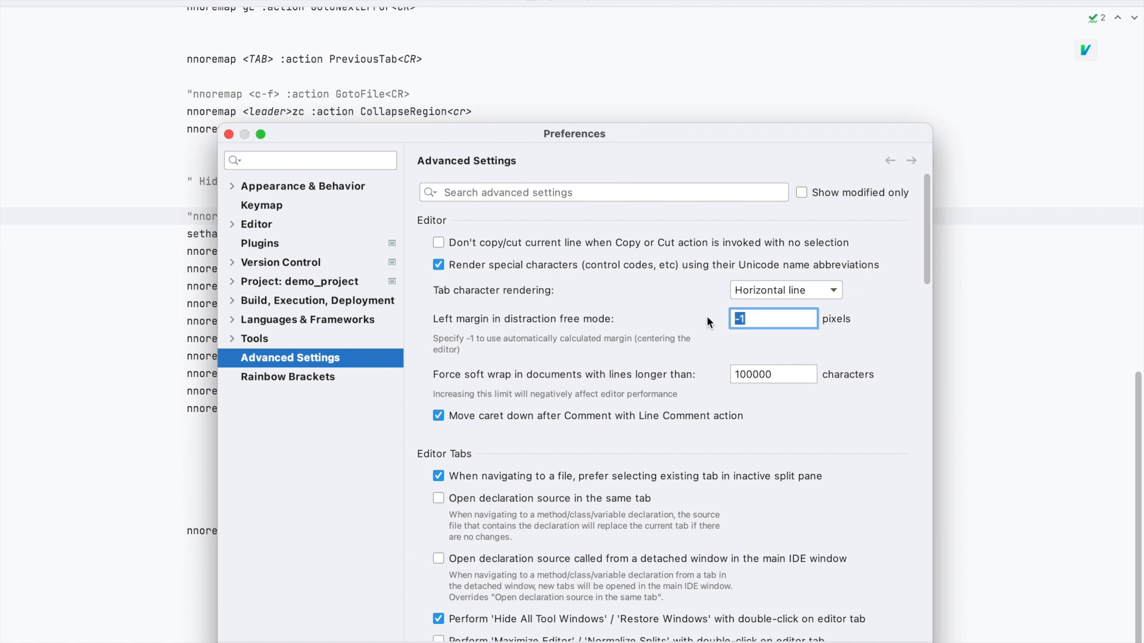
# - Set 'Left margin in distraction free mode' to 0 in Advanced Settings
pyautogui.write('0')
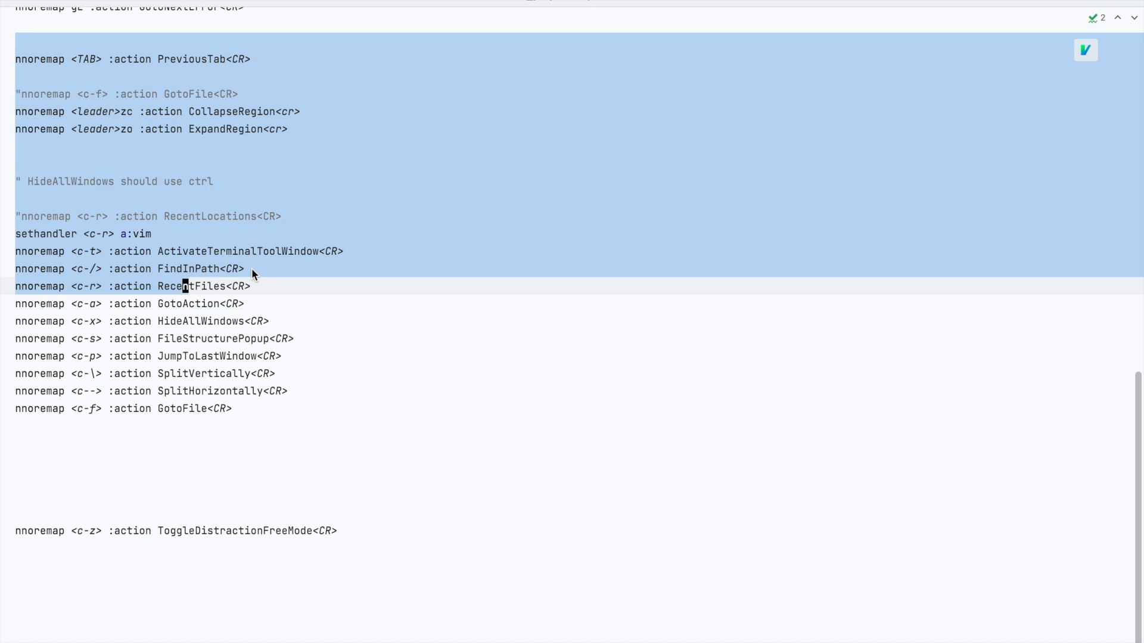
pyautogui.moveTo(4, 306)
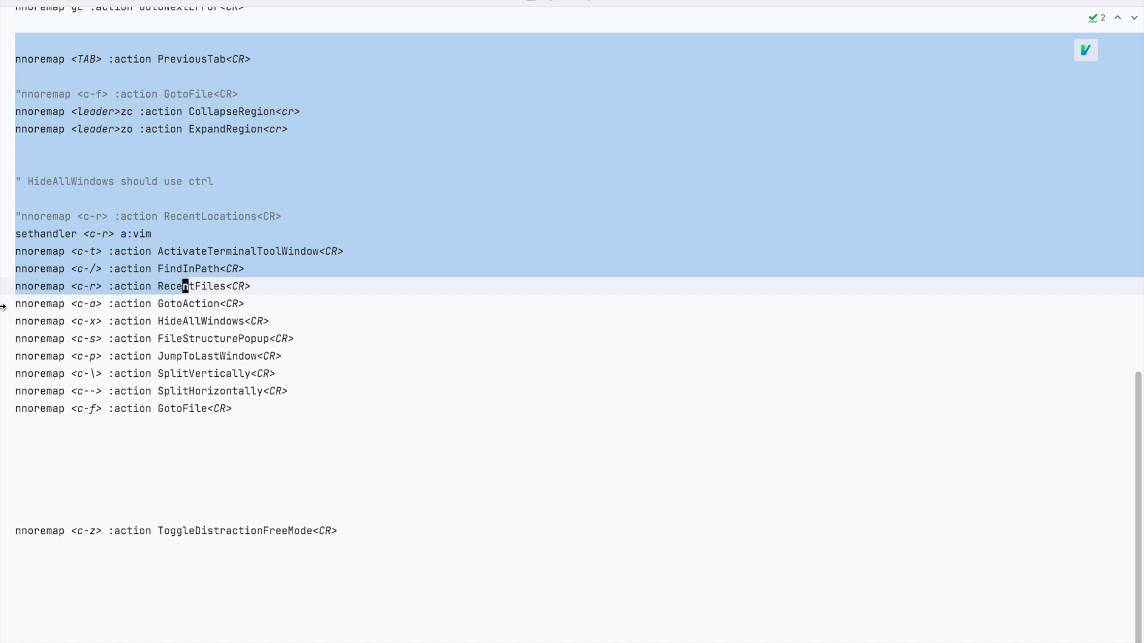
# - Turn on Show Line Numbers from the editor gutter's context menu
pyautogui.rightClick(8, 305)
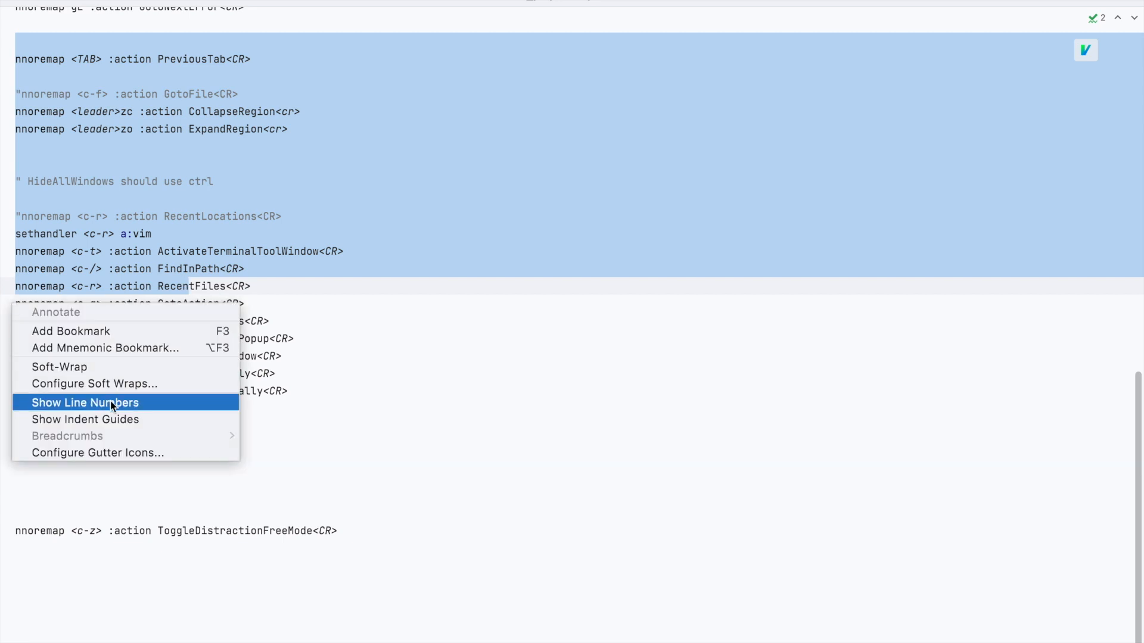
pyautogui.click(84, 403)
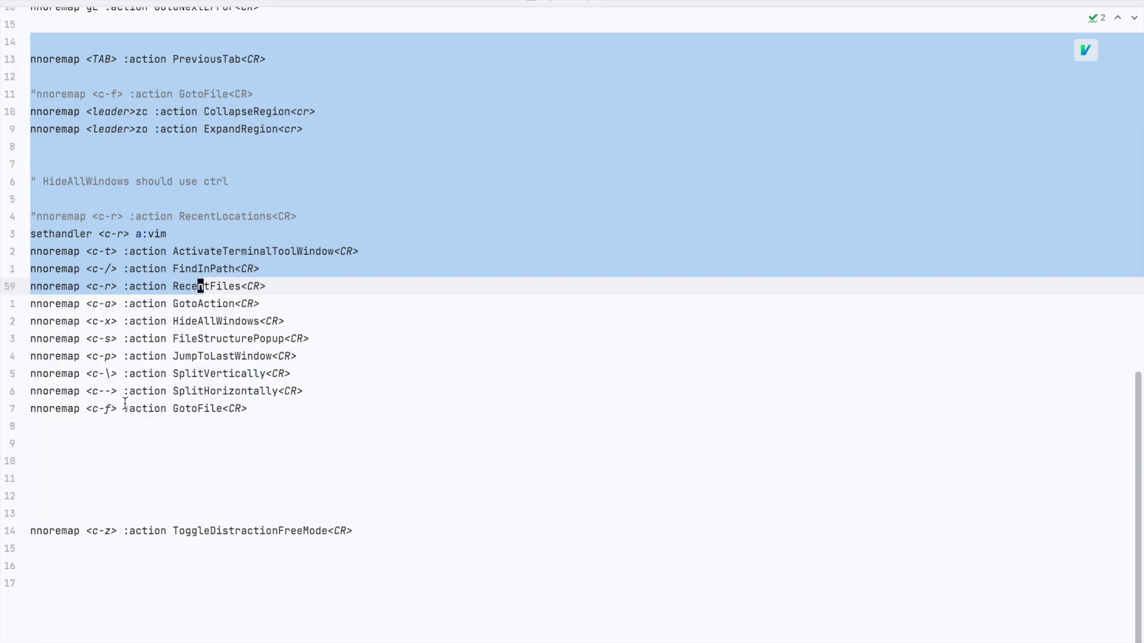